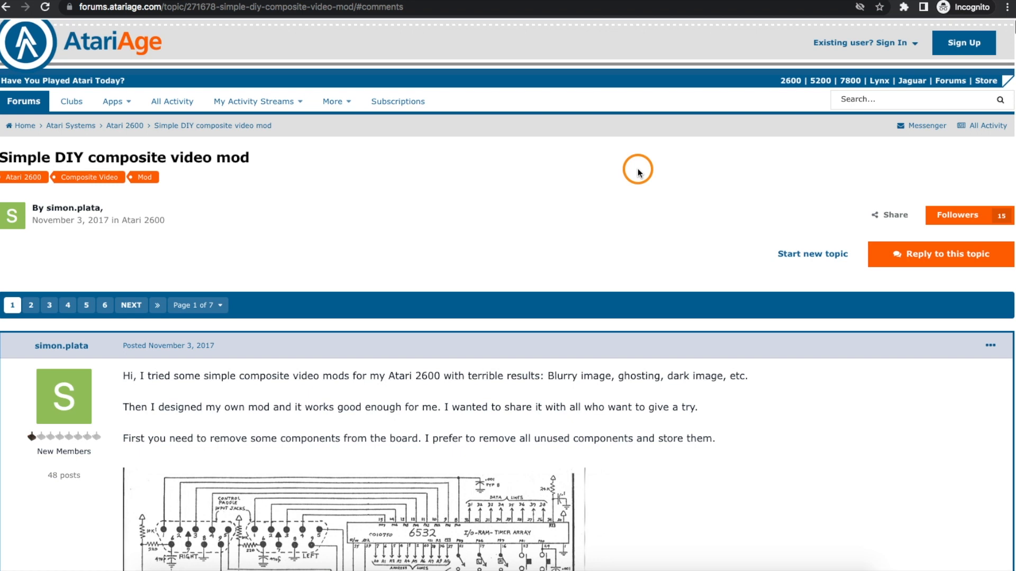
- Scroll past the Atari board schematics to the one- and two-stage video amplifier circuit diagrams
scroll(down, 3)
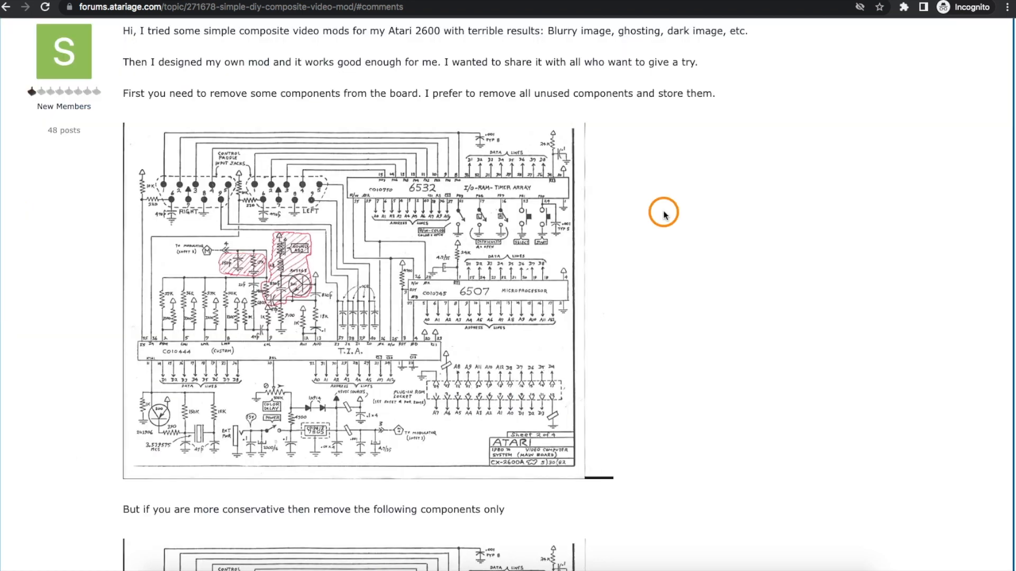
scroll(down, 3)
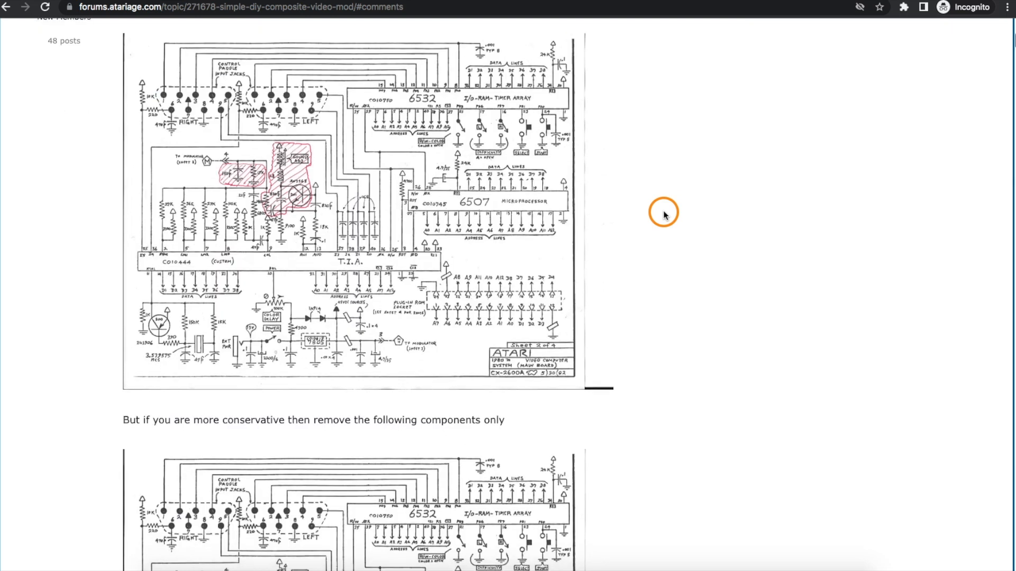
scroll(down, 3)
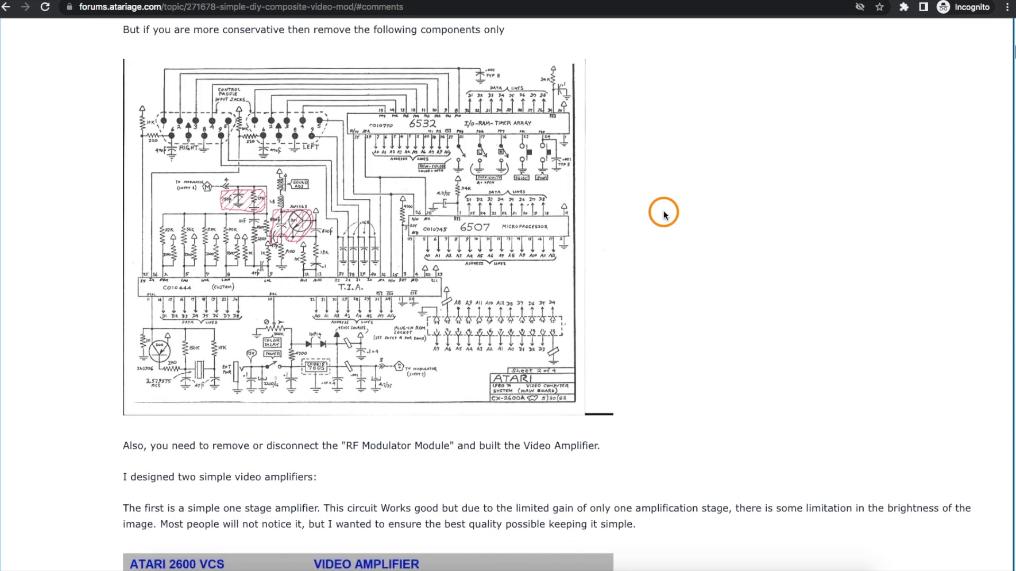
scroll(down, 3)
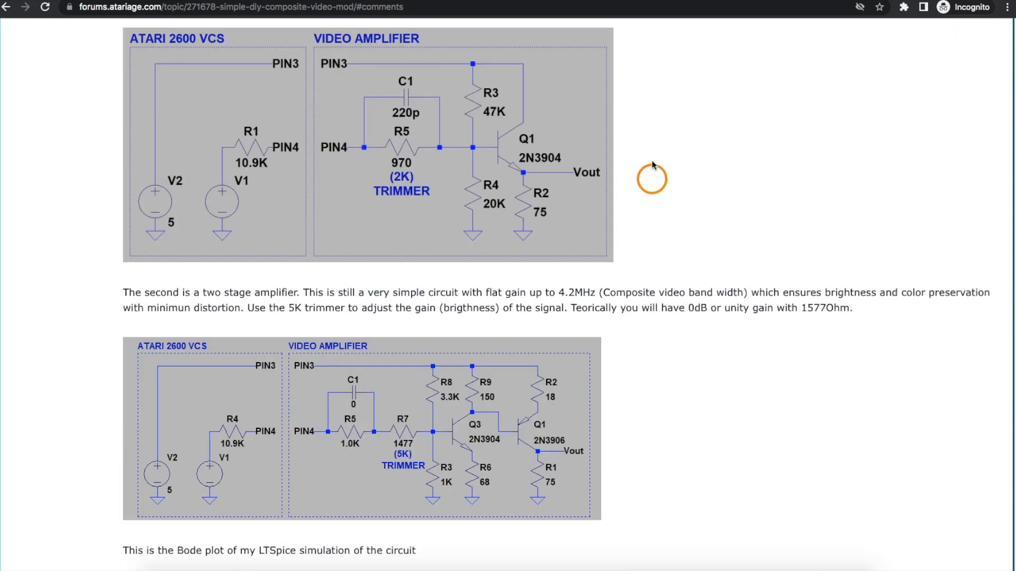
mouse_move(668, 161)
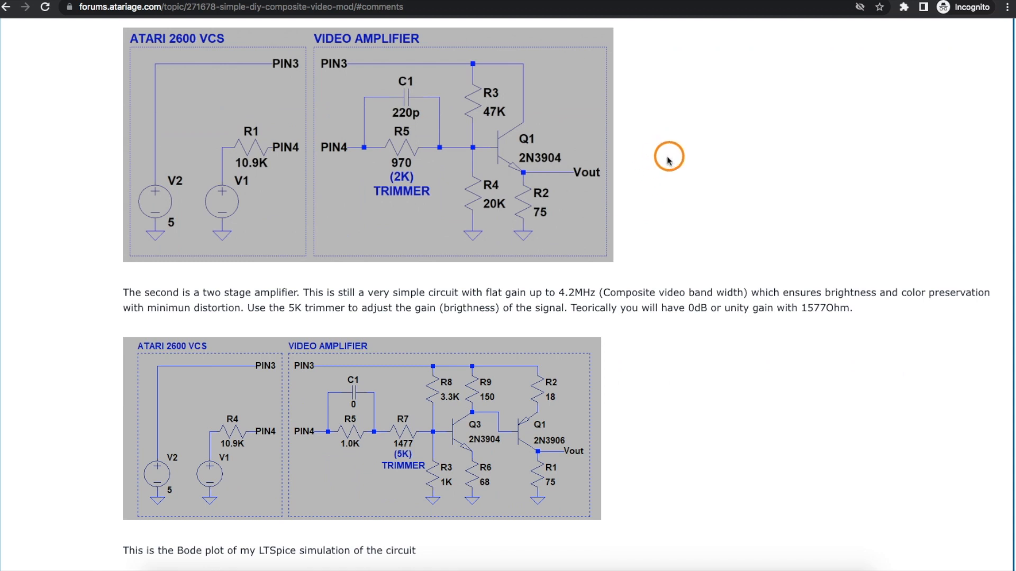
mouse_move(664, 164)
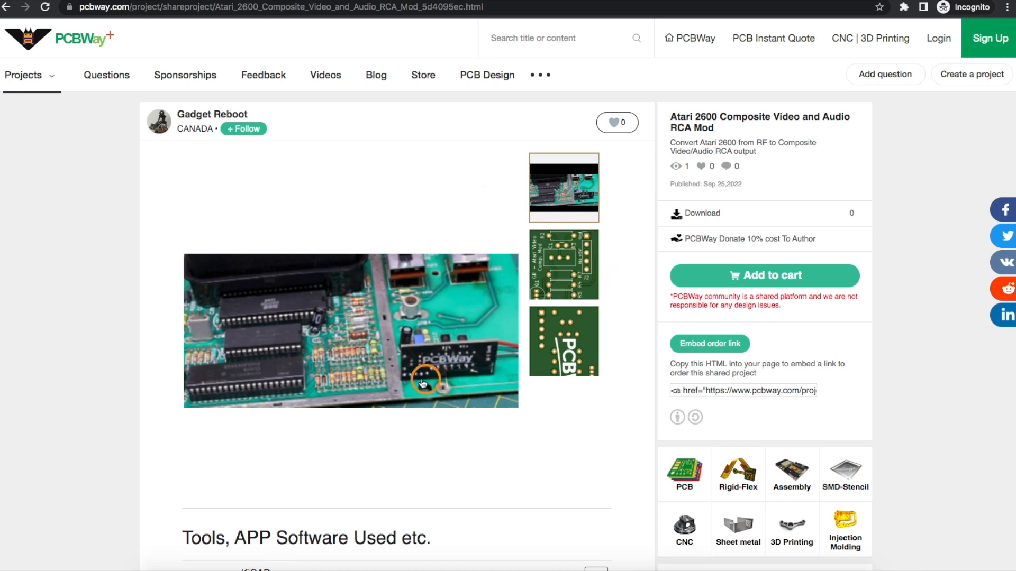
- View the bare PCB render in the gallery, then return to the installed-board photo
click(563, 265)
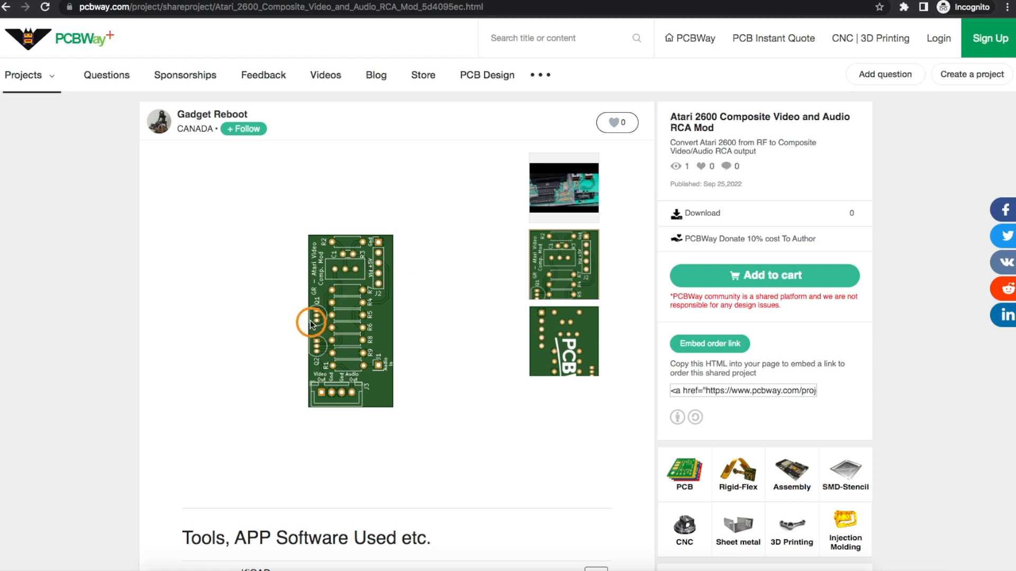
mouse_move(403, 375)
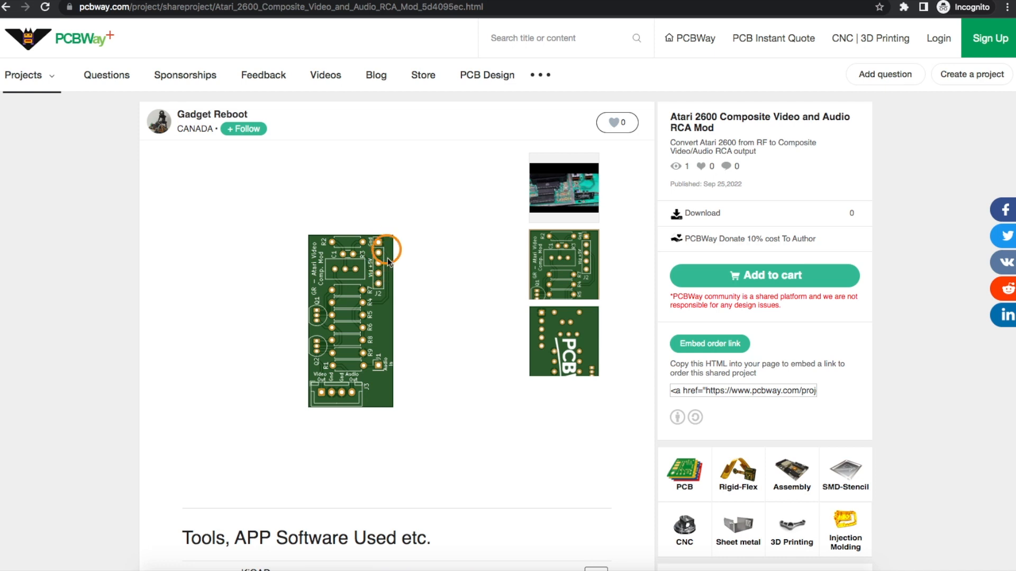
mouse_move(349, 340)
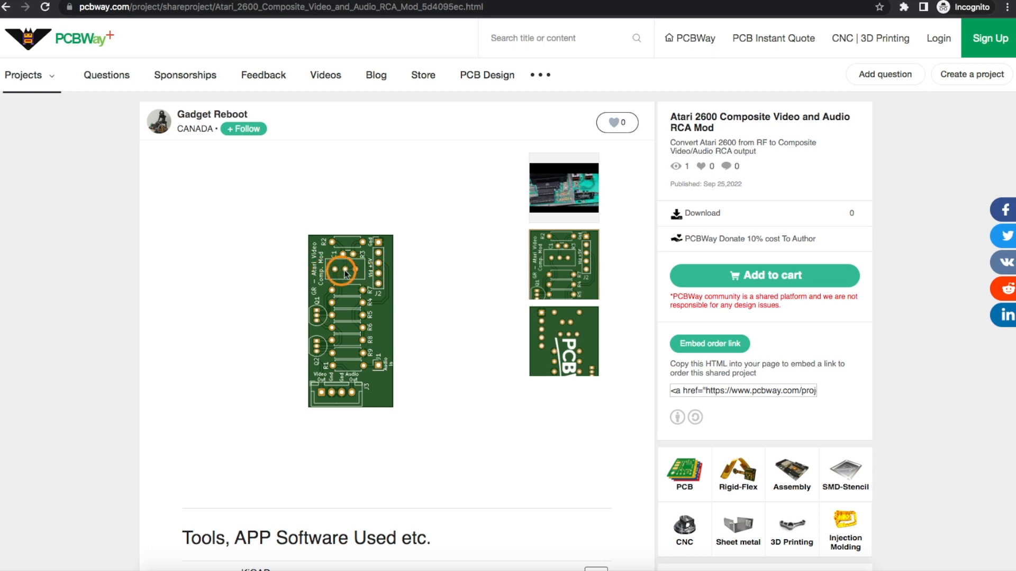
click(563, 188)
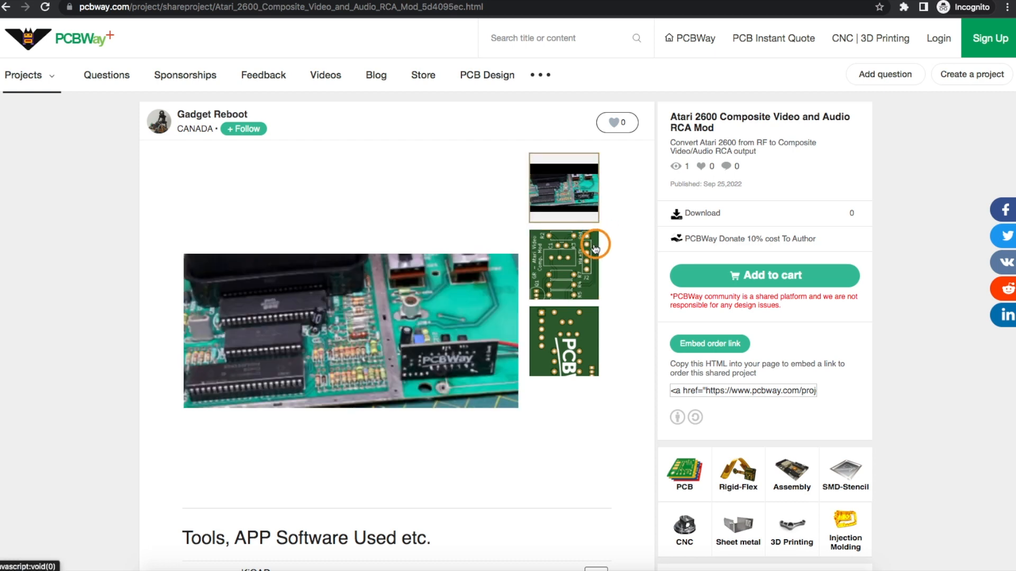
mouse_move(423, 384)
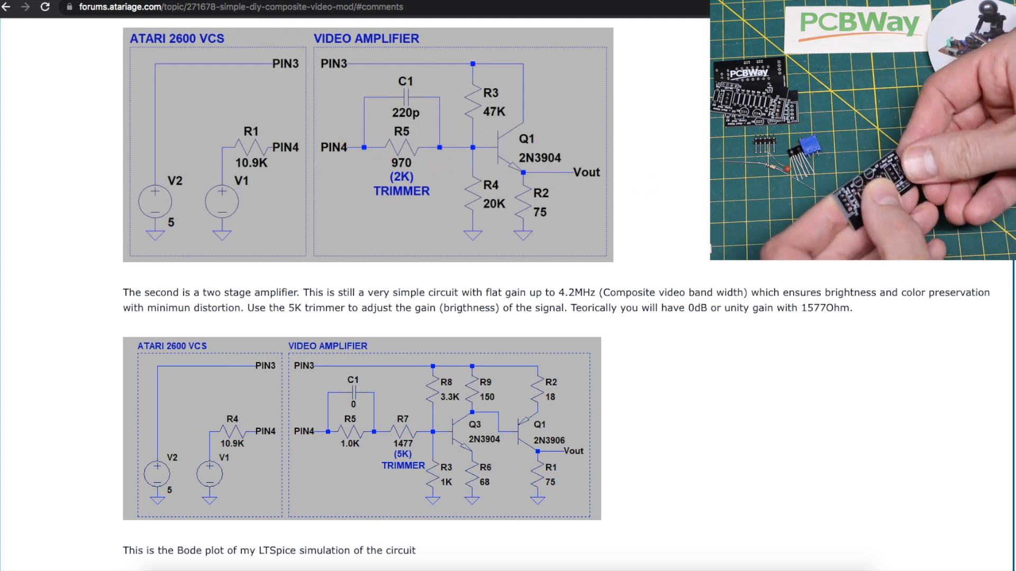
- Scroll past the Bode plot to the photo of the Atari board with the circuit installed
scroll(down, 3)
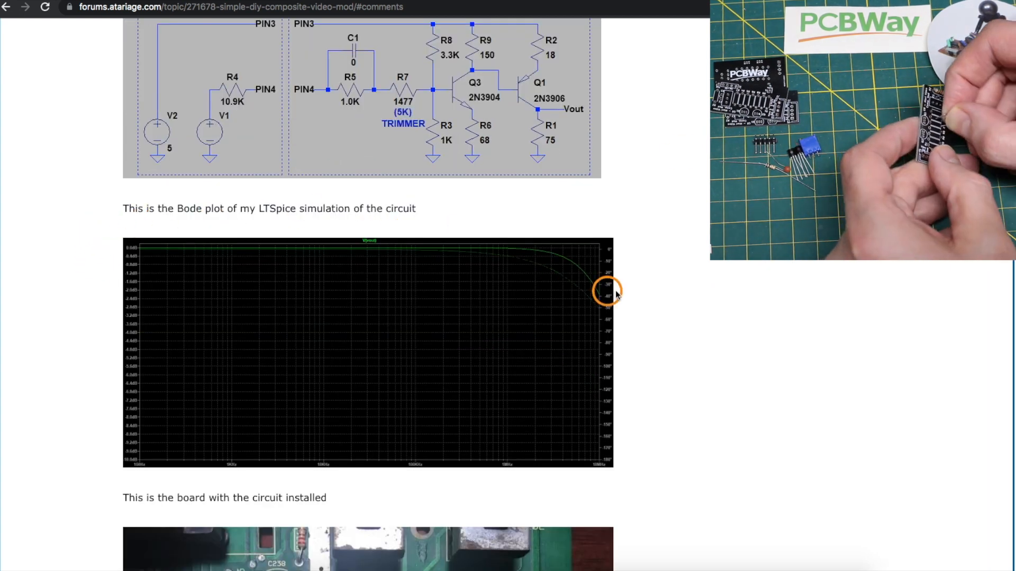
scroll(down, 3)
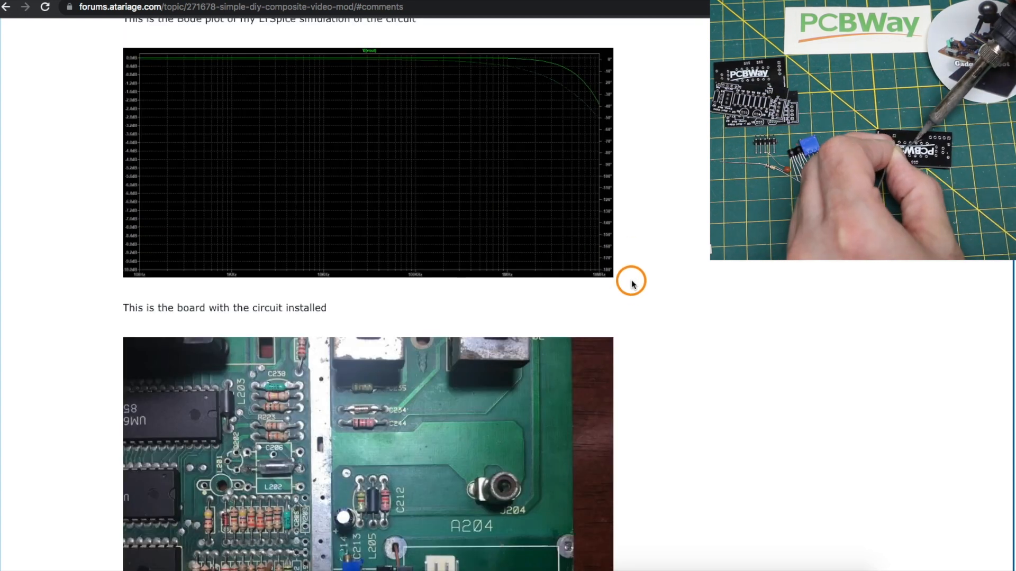
scroll(down, 3)
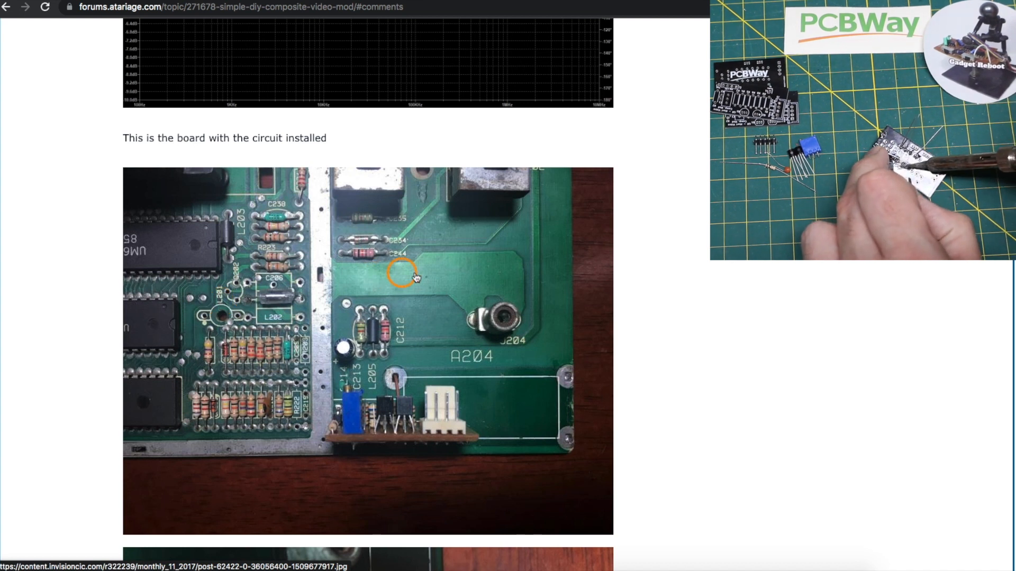
mouse_move(423, 302)
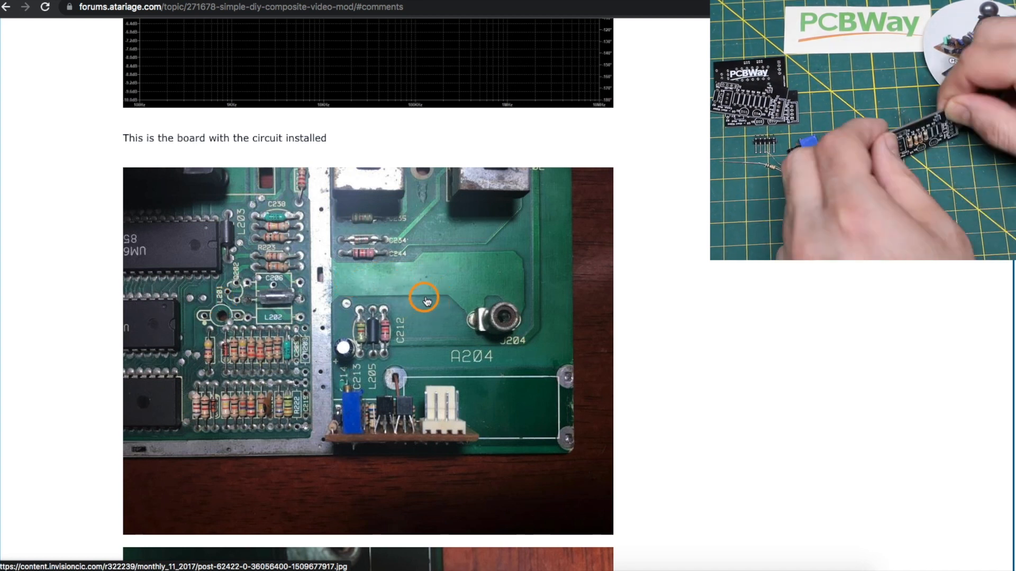
mouse_move(402, 297)
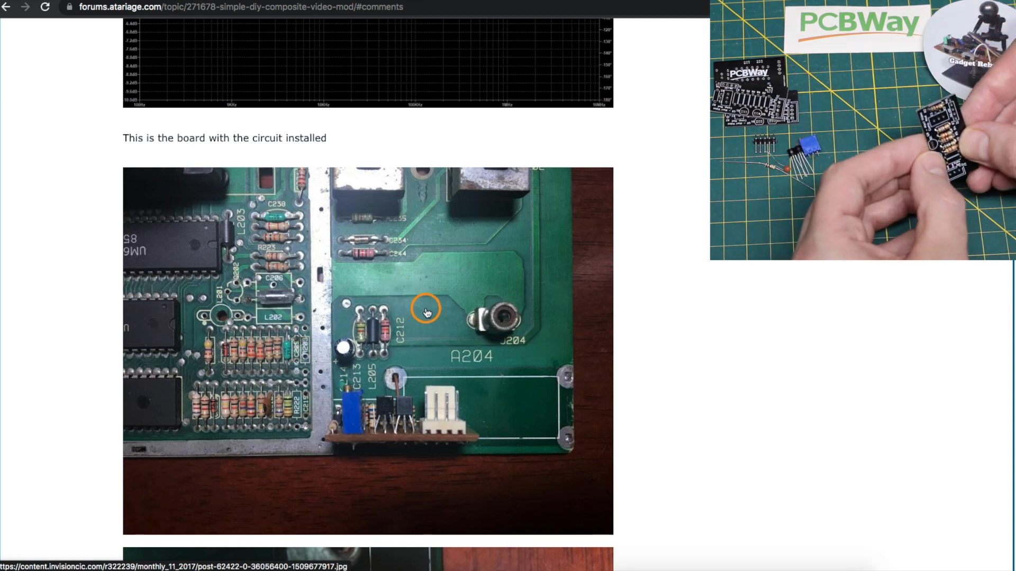
mouse_move(273, 283)
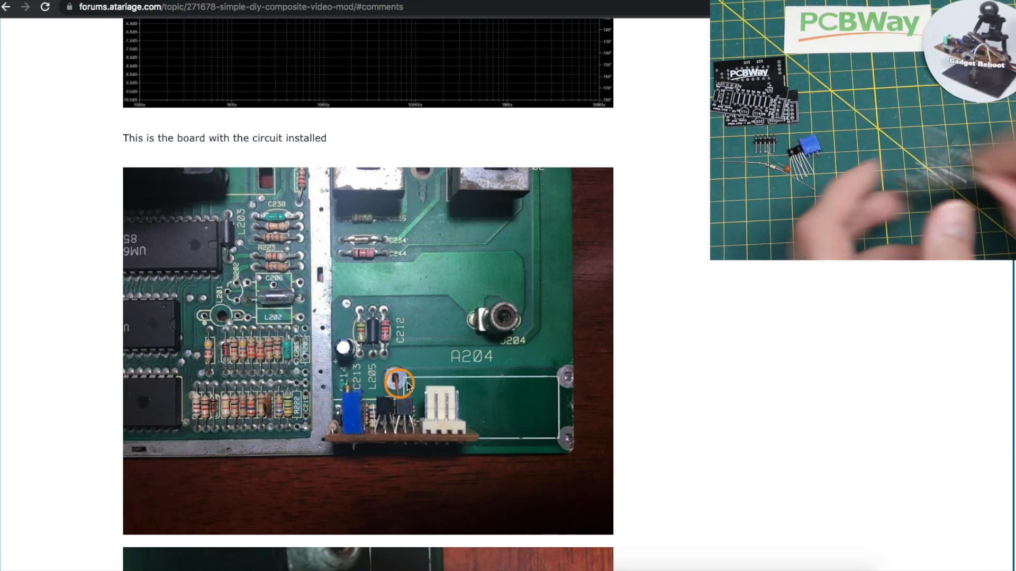
mouse_move(563, 393)
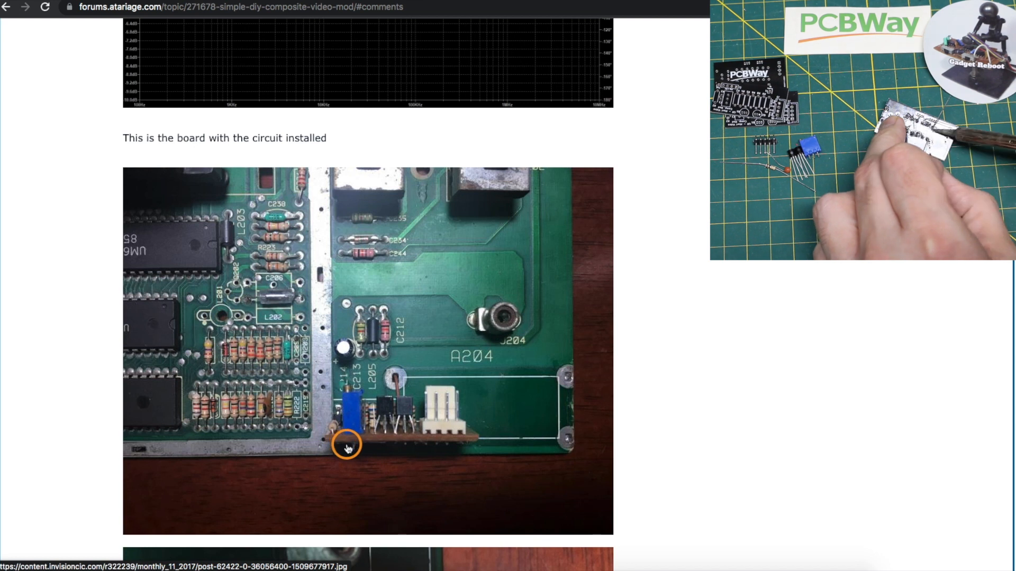
- Scroll past the CRT and LED TV result shots to the schematic with the red-arrow audio node
scroll(down, 3)
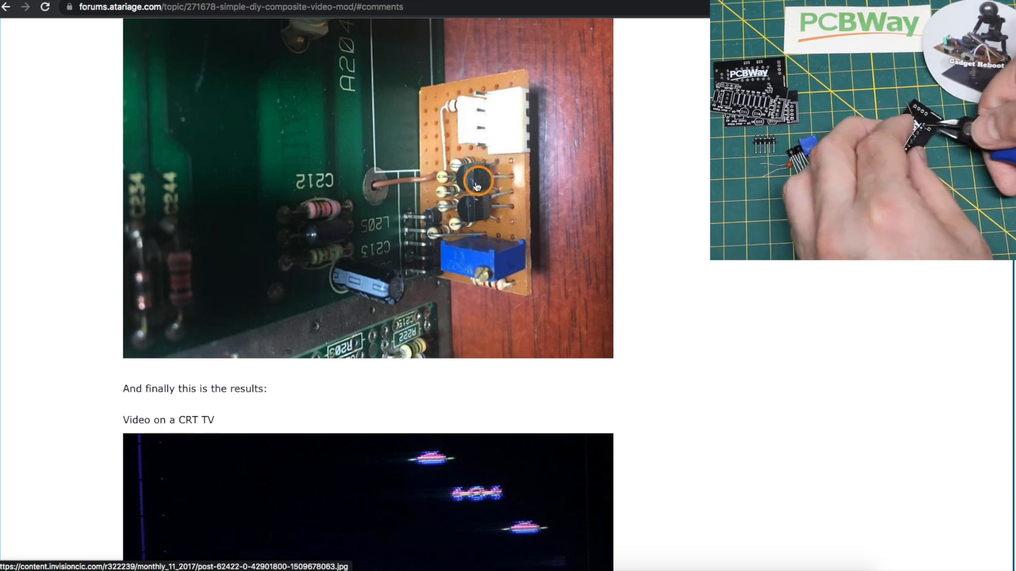
scroll(down, 3)
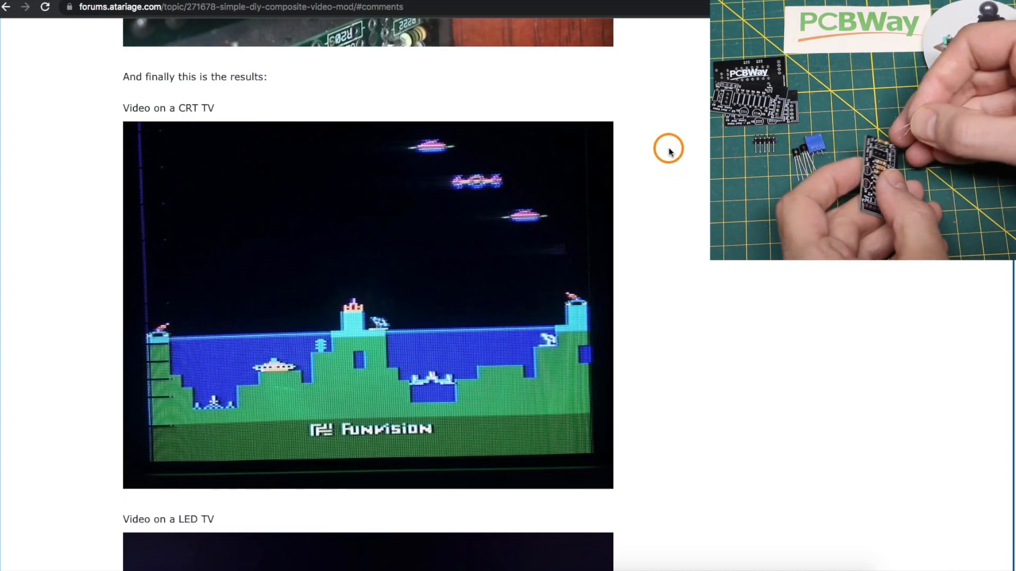
scroll(down, 3)
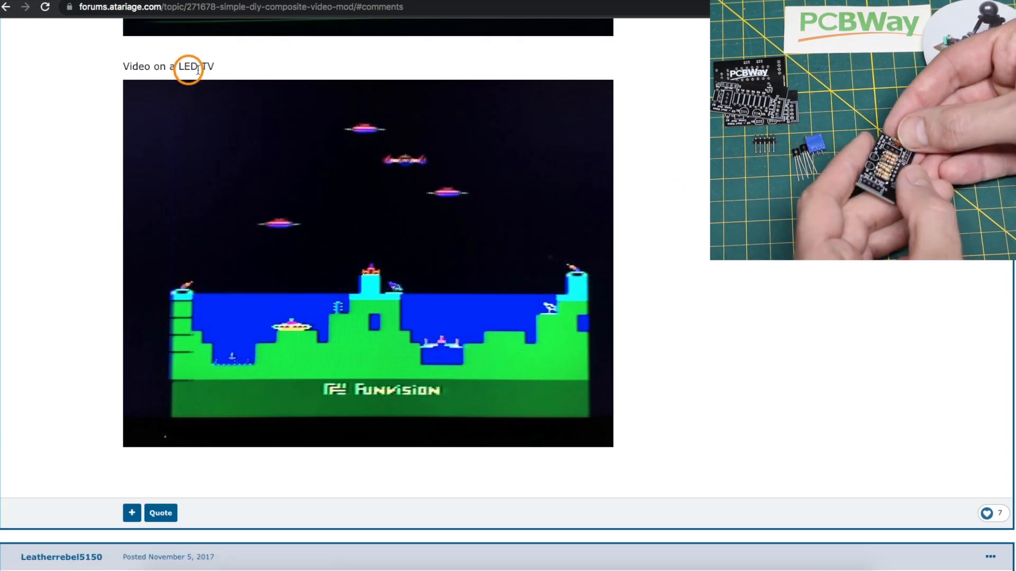
mouse_move(393, 239)
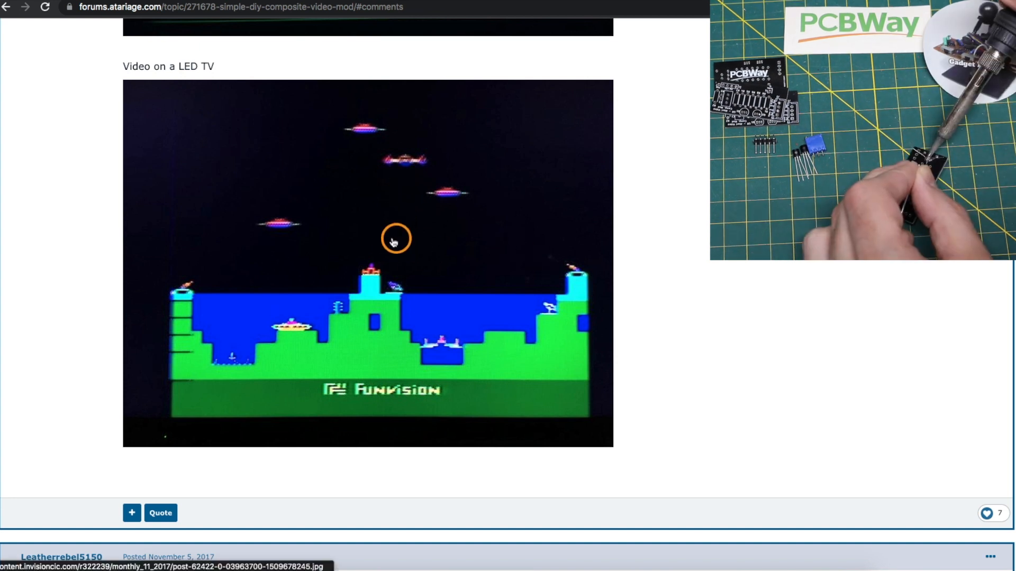
mouse_move(578, 237)
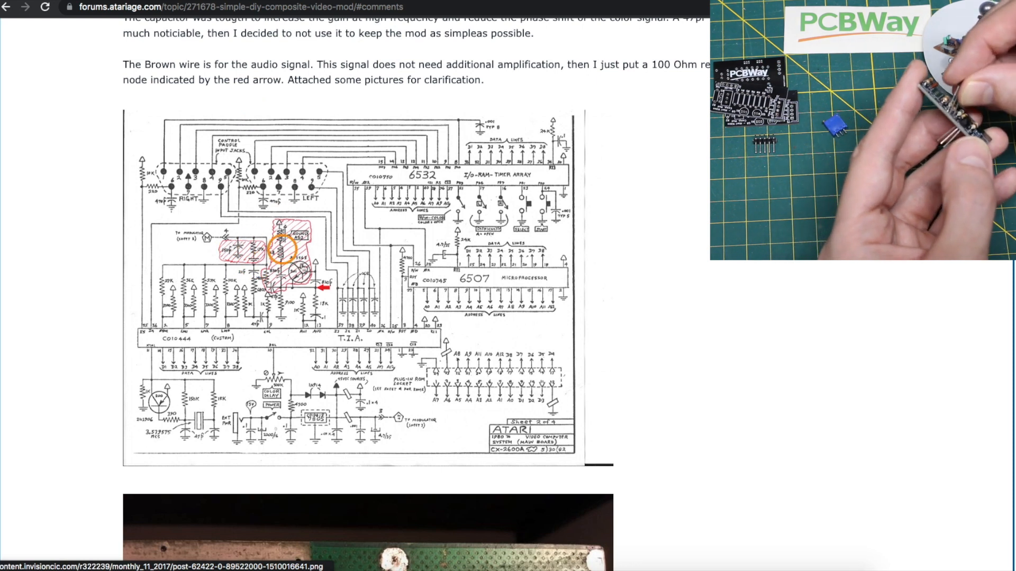
- Scroll past the blurred-image examples and distortion capacitor tip to the V1/V2 voltage-source reply
scroll(down, 3)
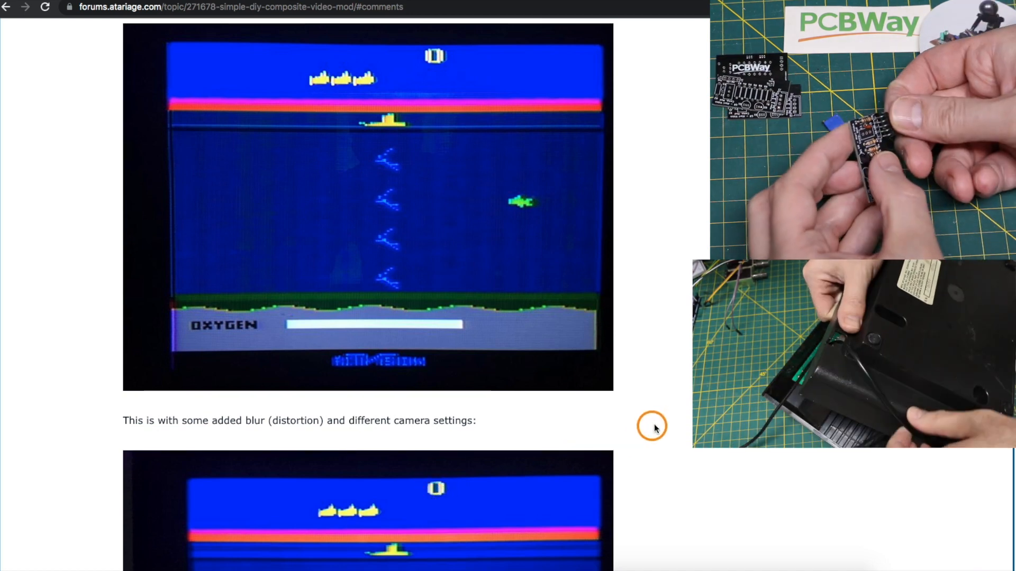
scroll(down, 3)
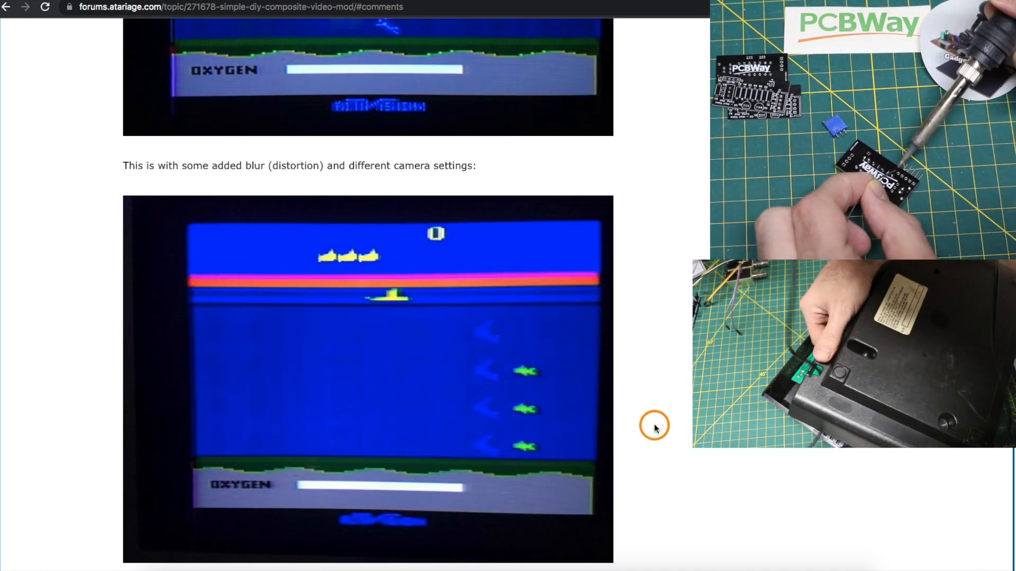
scroll(down, 3)
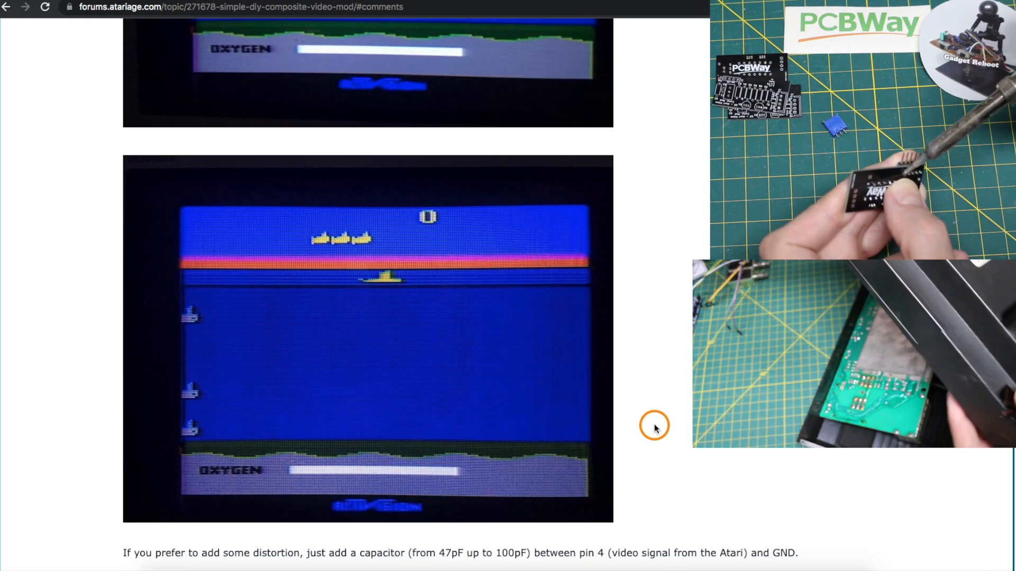
scroll(down, 3)
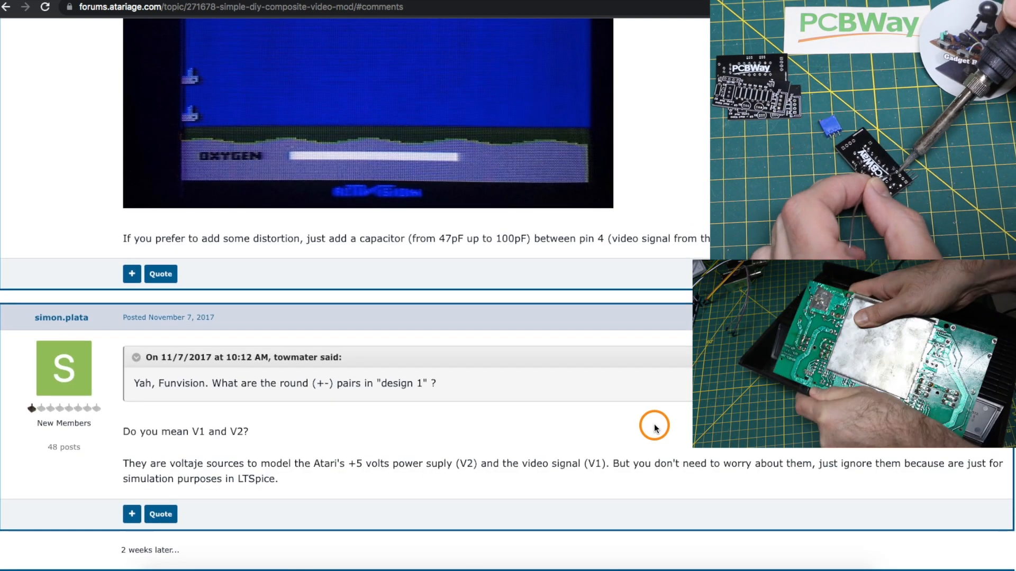
scroll(down, 3)
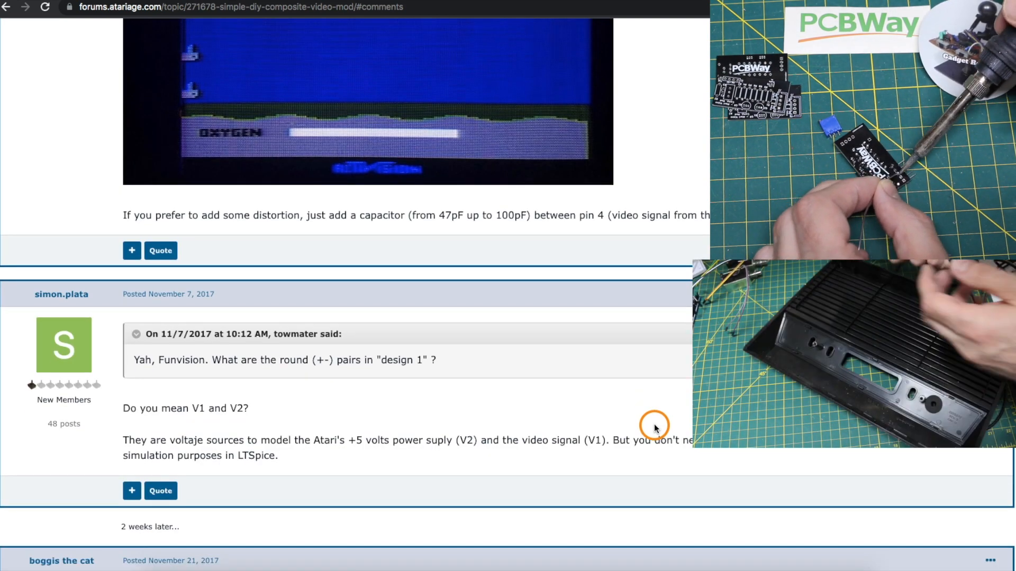
scroll(down, 3)
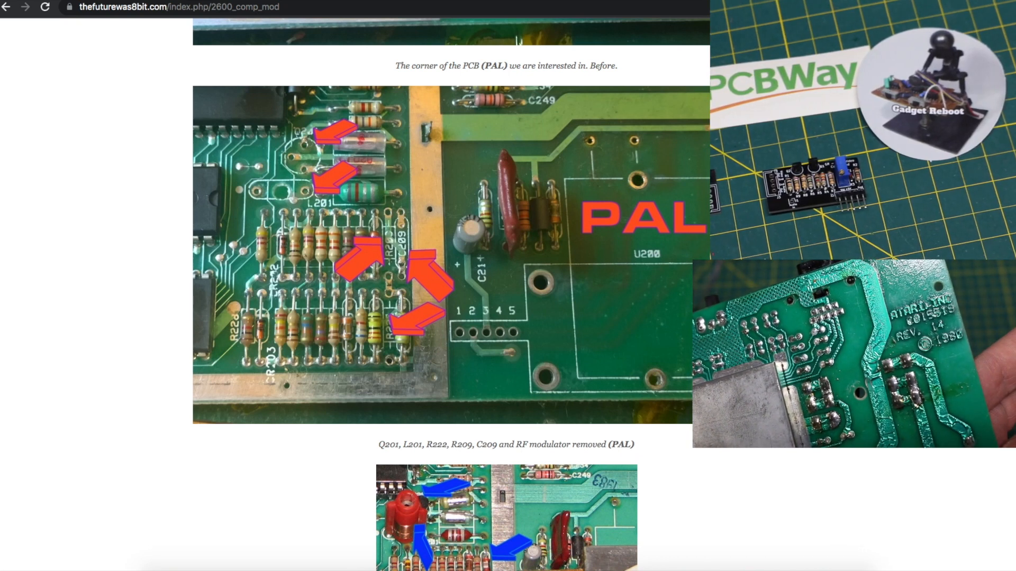
- Scroll past the PAL removed-parts photos to the NTSC board photo with the video mod installed
scroll(down, 3)
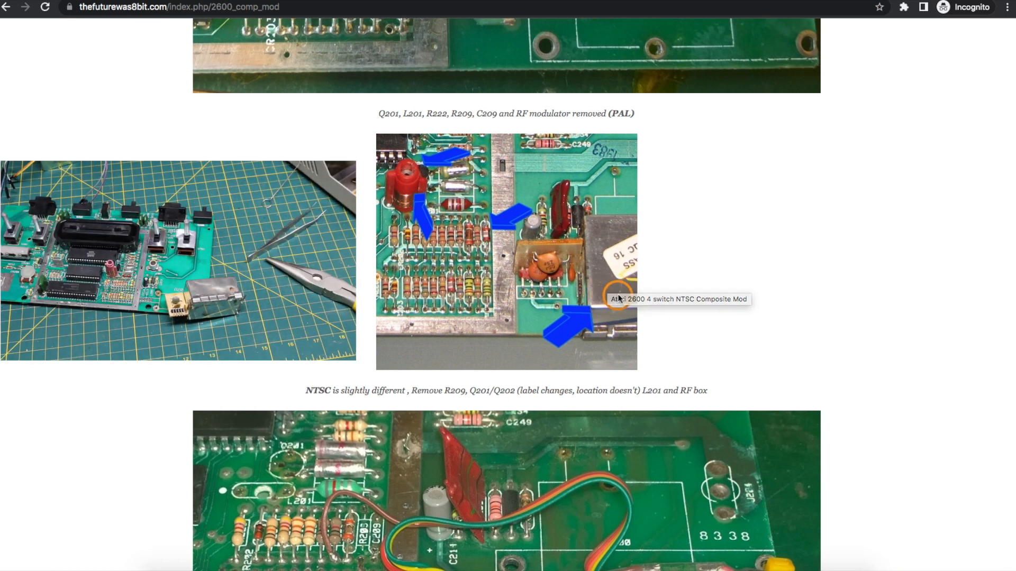
scroll(down, 3)
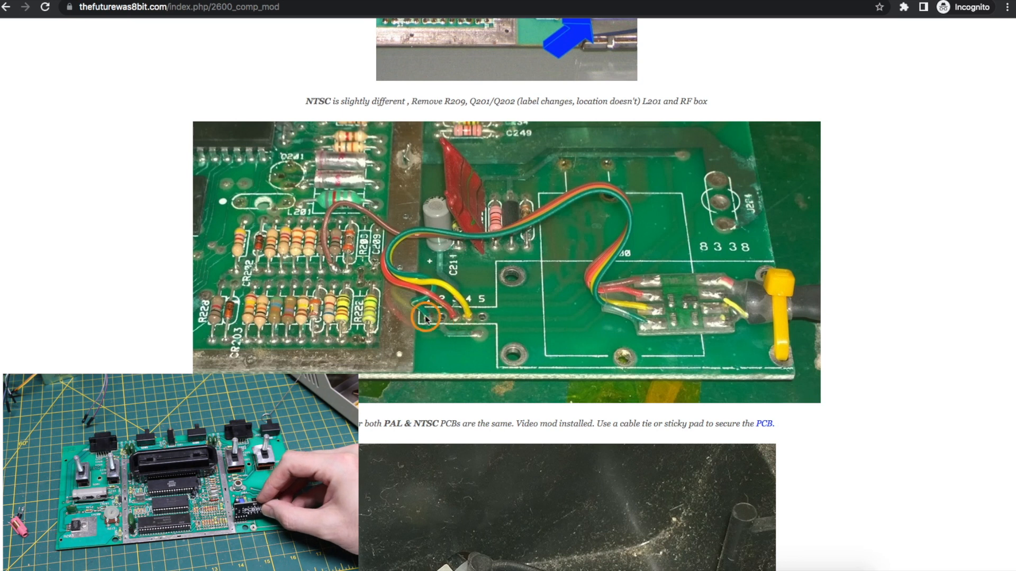
mouse_move(694, 307)
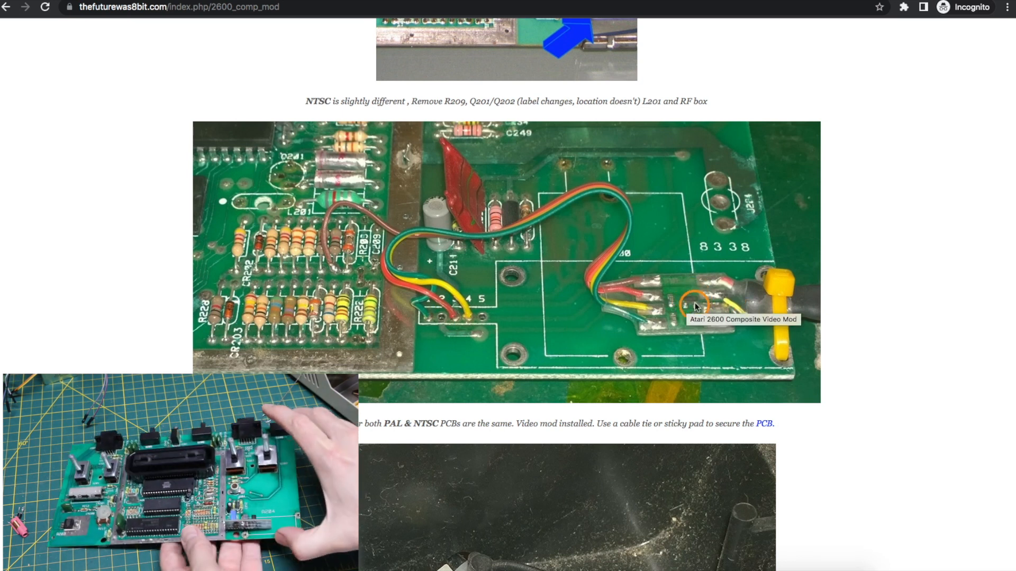